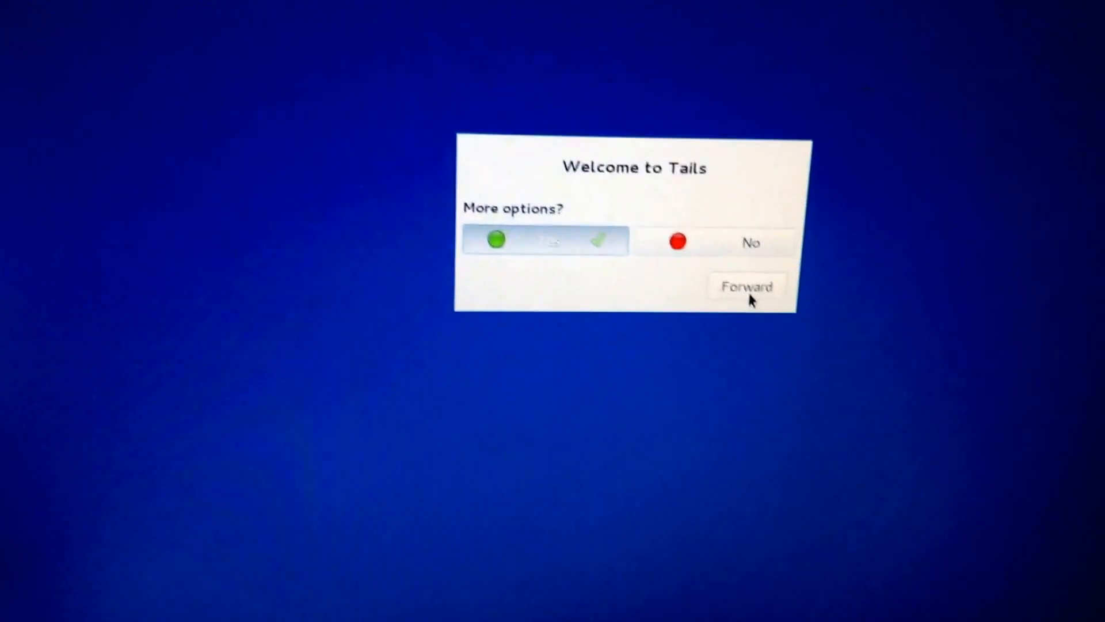
Choose Yes for more startup options and continue to the additional settings page.
{"action": "left_click", "coordinate": [745, 286]}
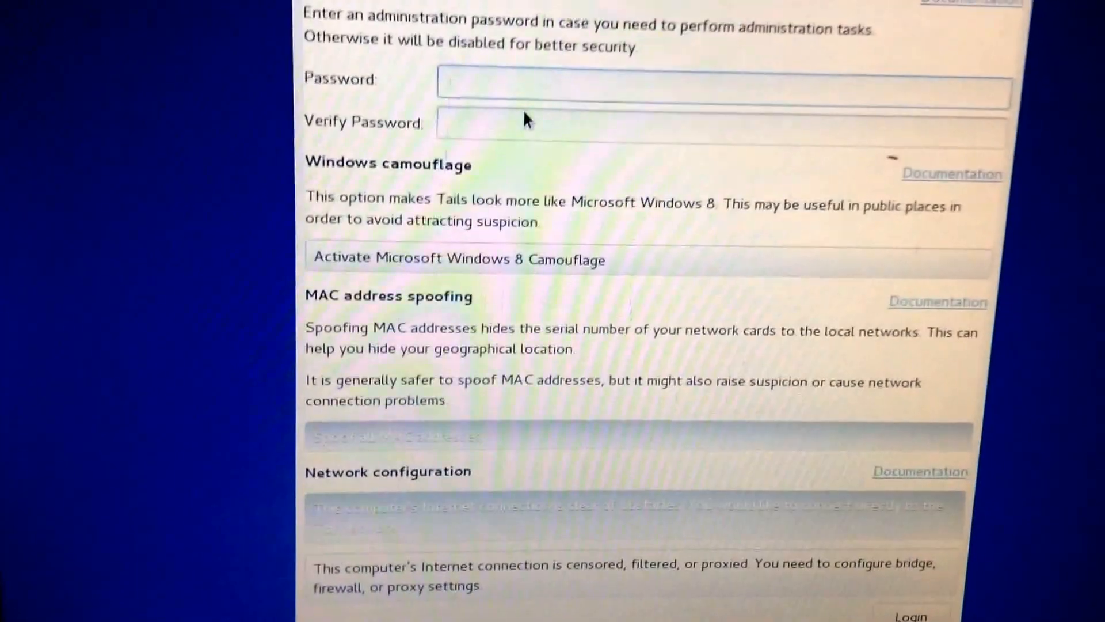
Enter the administration password in both the Password and Verify Password fields.
{"action": "type", "text": "••"}
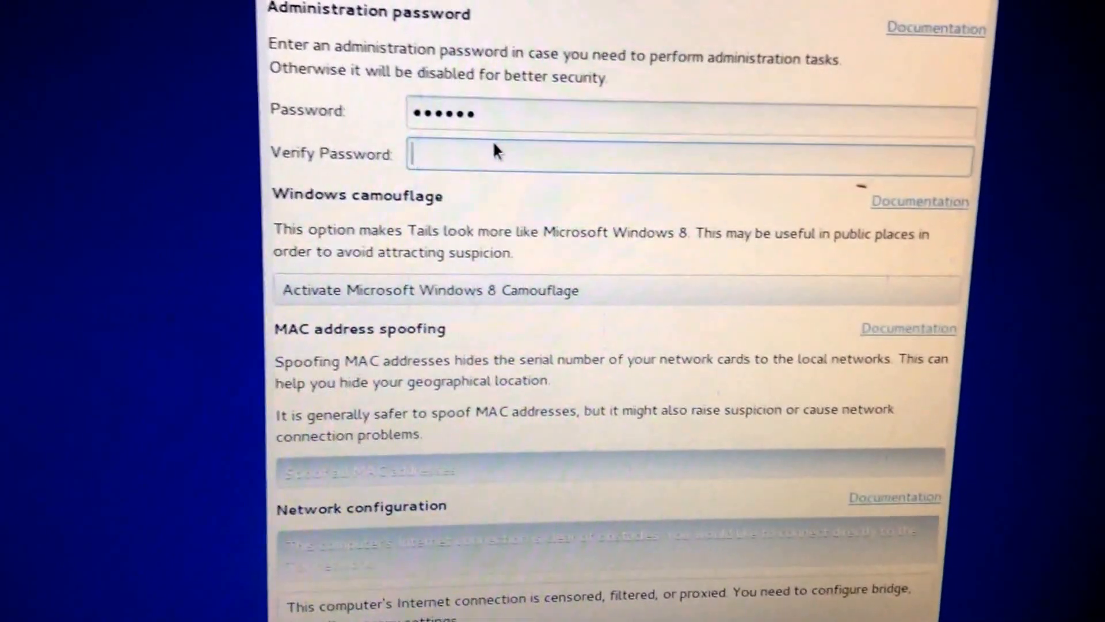
{"action": "type", "text": "•••"}
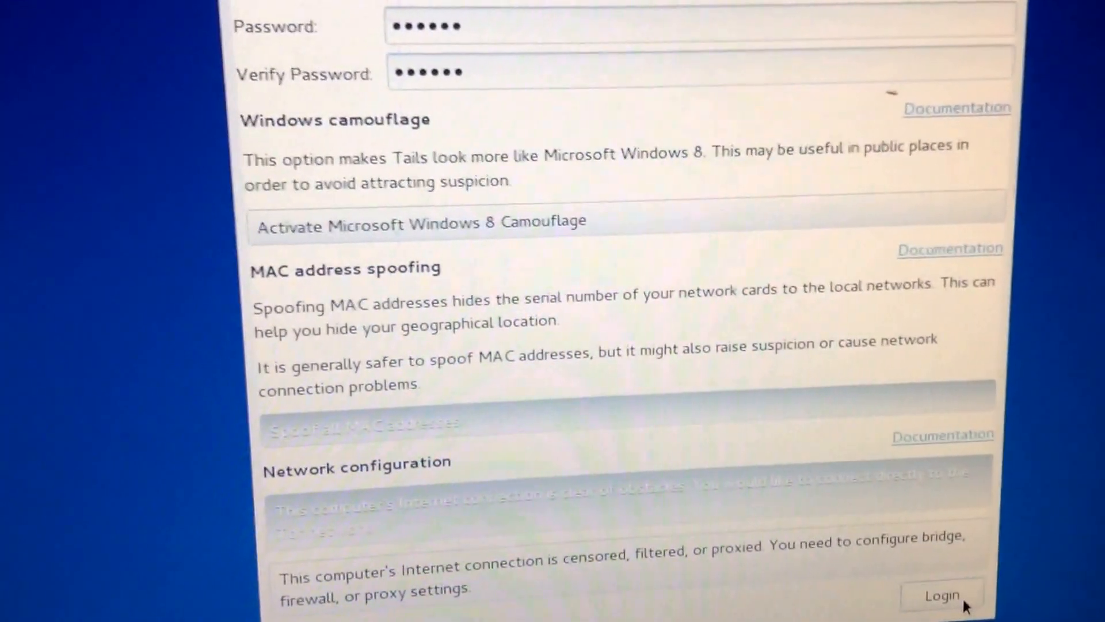
Log in from Tails Greeter to reach the Tails desktop.
{"action": "left_click", "coordinate": [942, 595]}
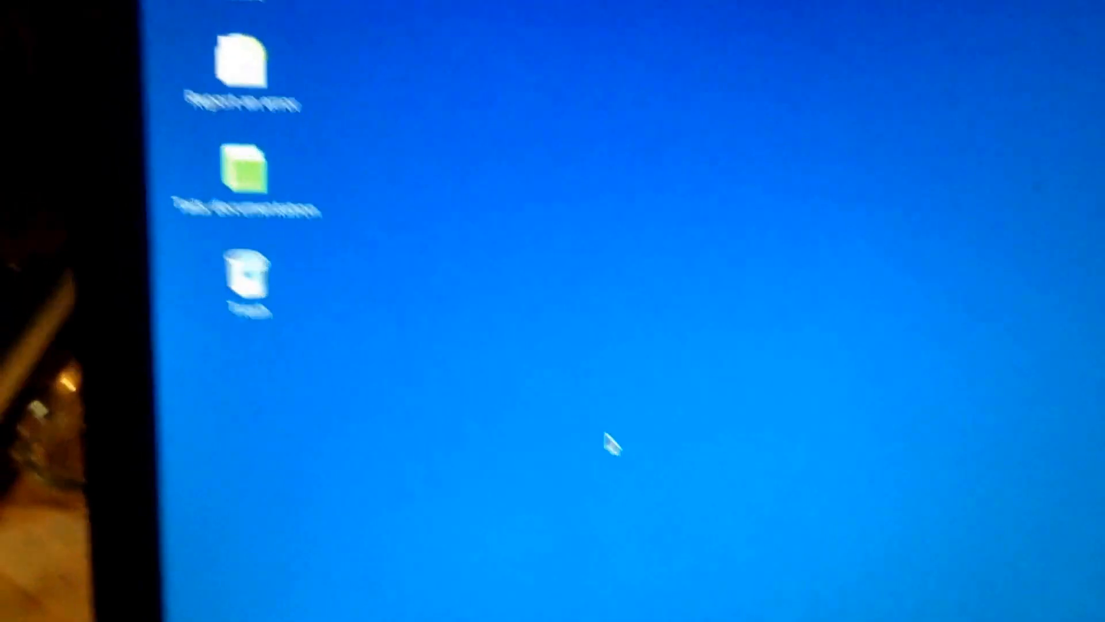
Select the HP internal drive from the Places menu to trigger the authentication prompt.
{"action": "left_click", "coordinate": [283, 23]}
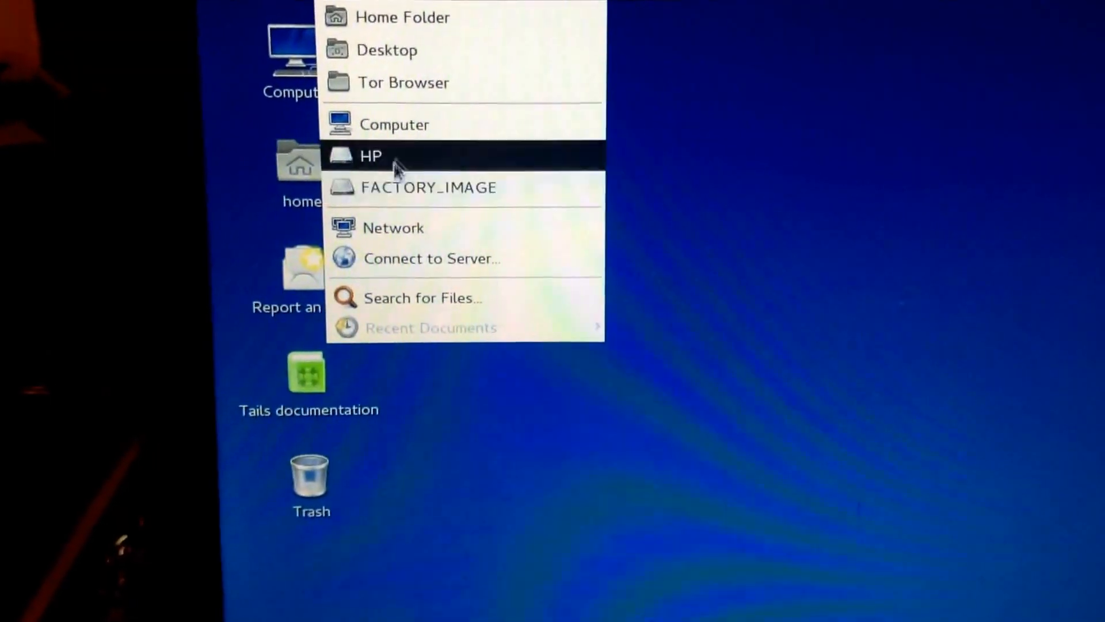
{"action": "left_click", "coordinate": [371, 154]}
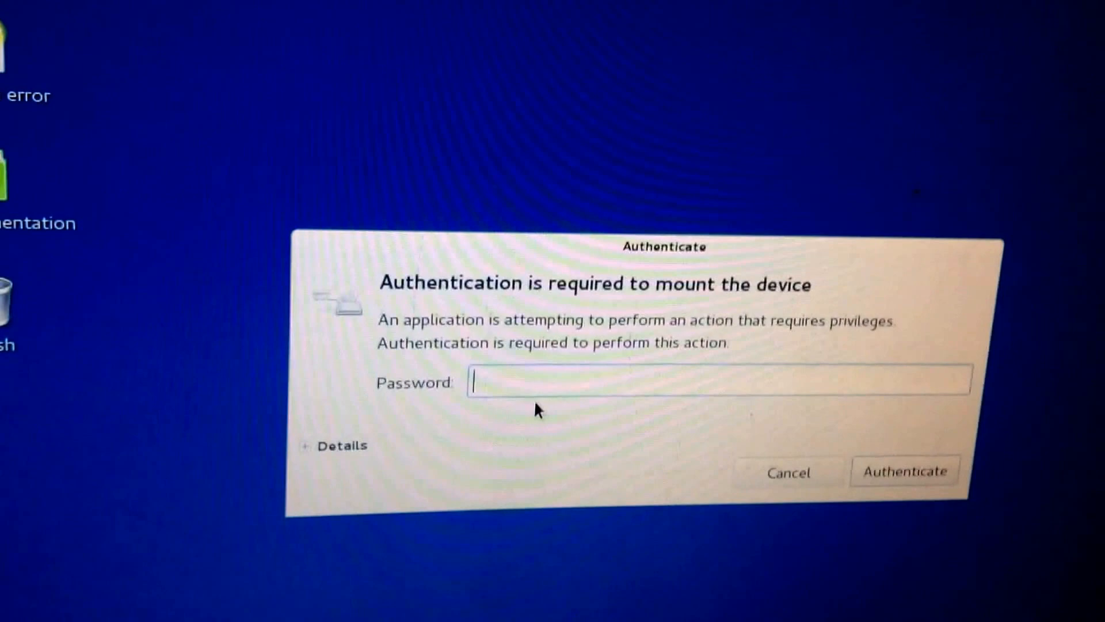
Submit the administration password in the Authenticate dialog to mount the HP drive.
{"action": "type", "text": "•••"}
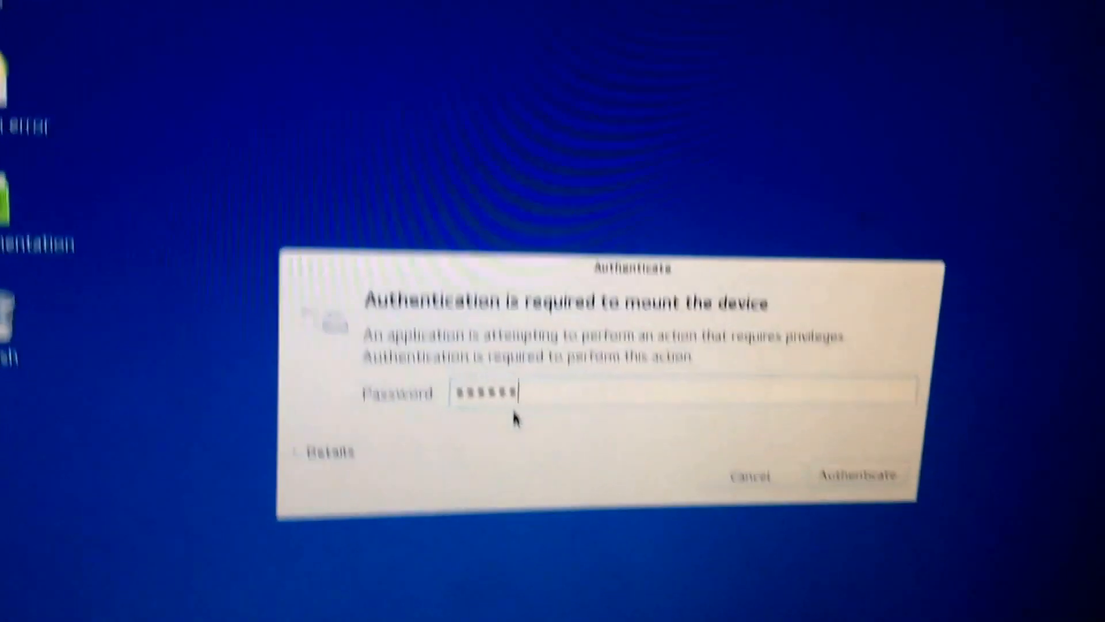
{"action": "left_click", "coordinate": [856, 474]}
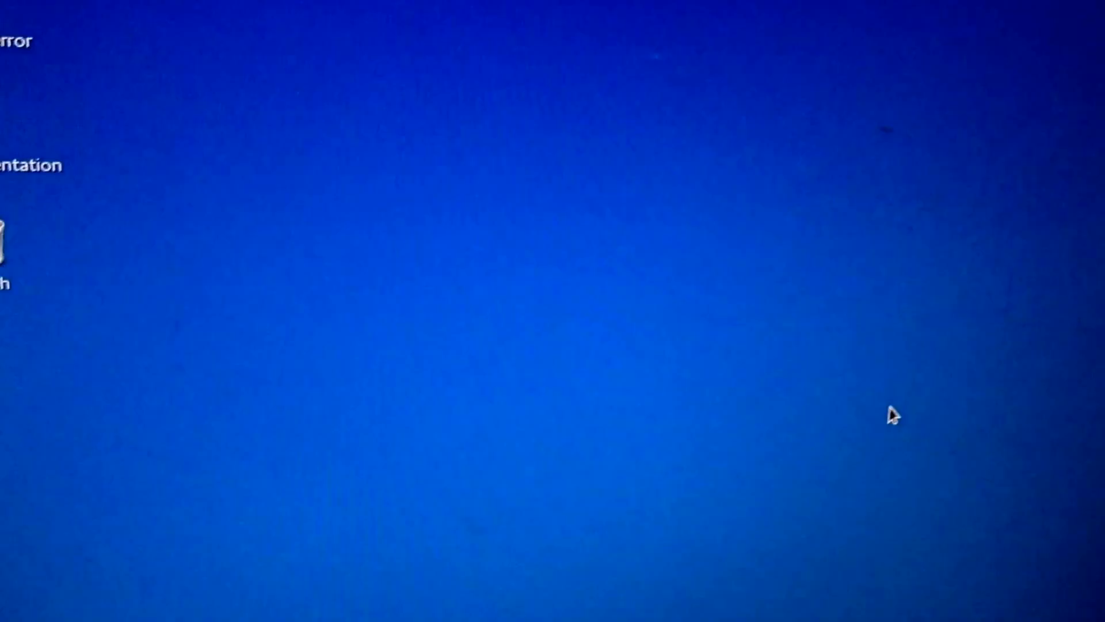